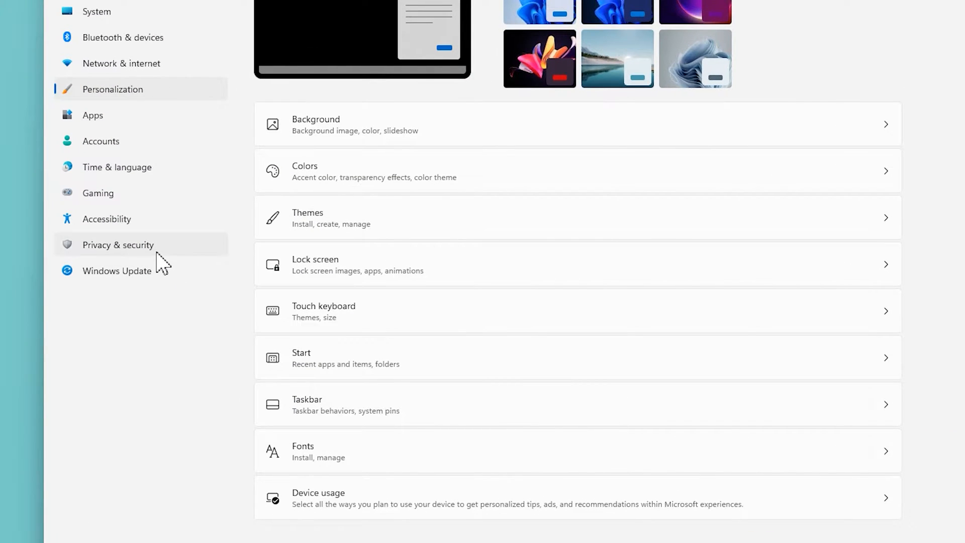
In Privacy & security > General, switch off app launch tracking
{"action": "left_click", "coordinate": [117, 244]}
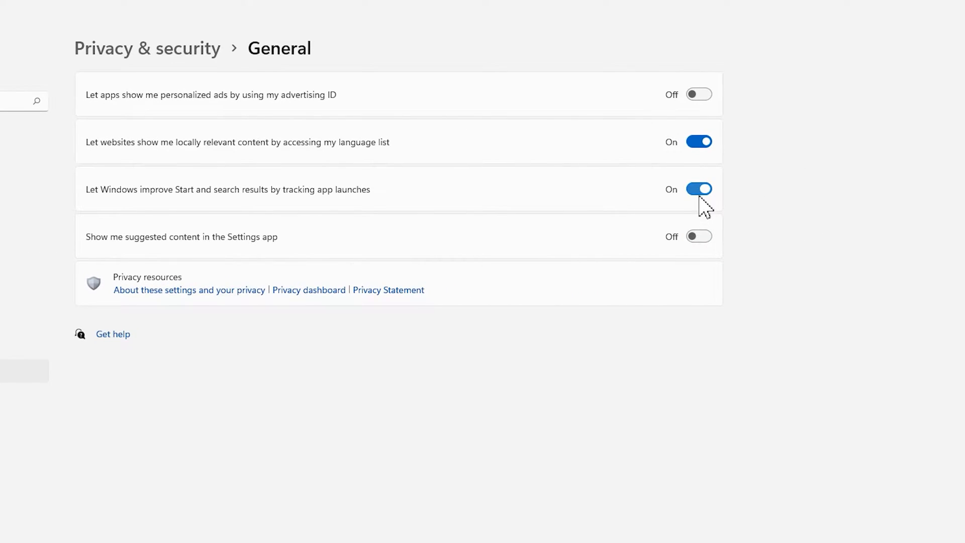
{"action": "left_click", "coordinate": [698, 189]}
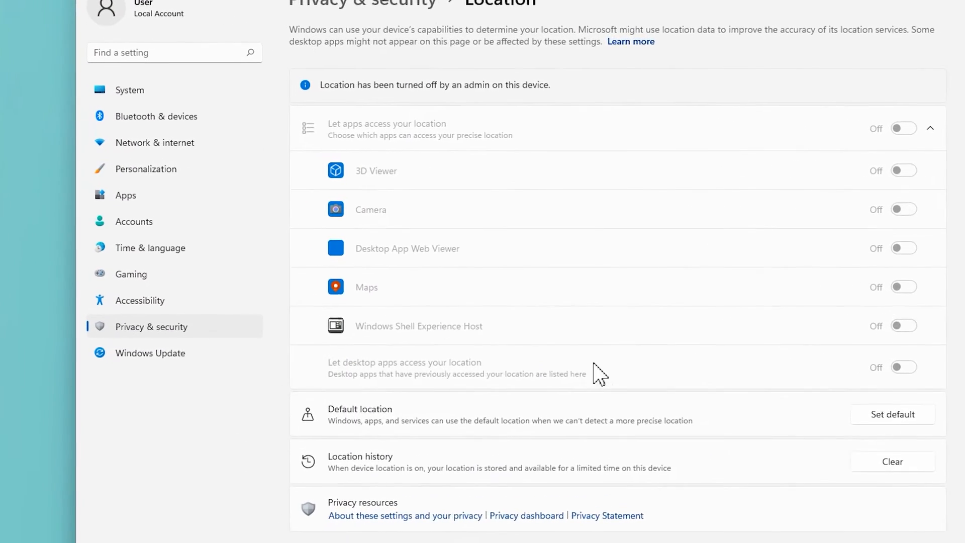
In Personalization > Colors, set the Windows mode to Dark
{"action": "left_click", "coordinate": [146, 169]}
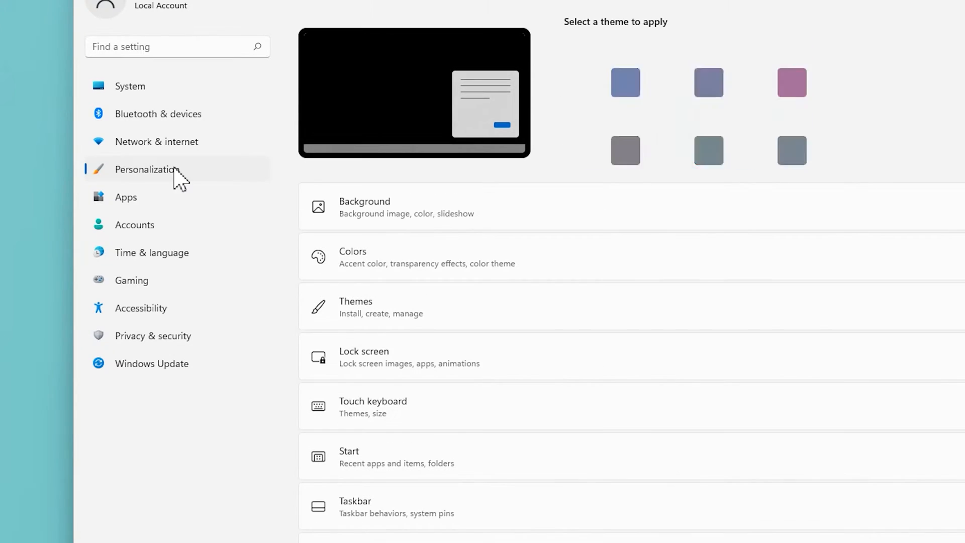
{"action": "left_click", "coordinate": [372, 258]}
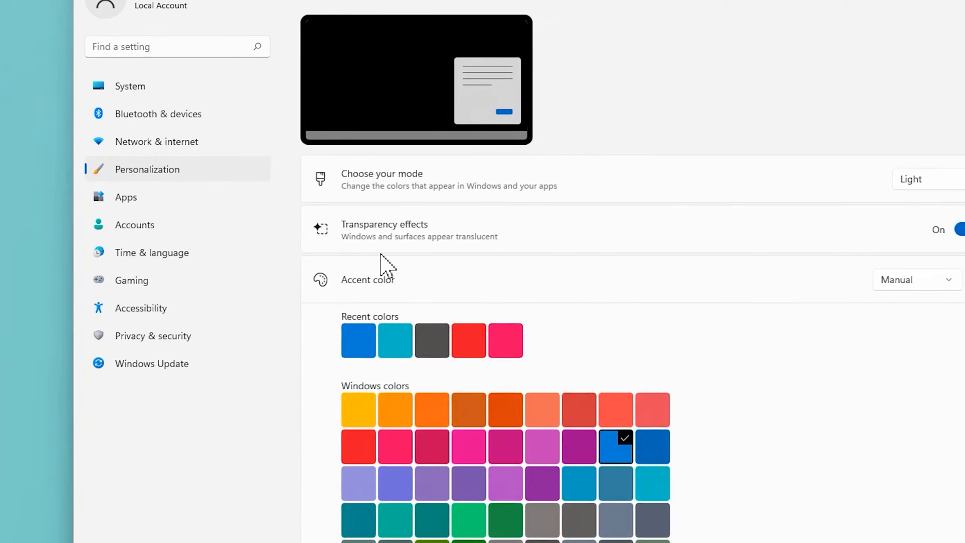
{"action": "left_click", "coordinate": [922, 179]}
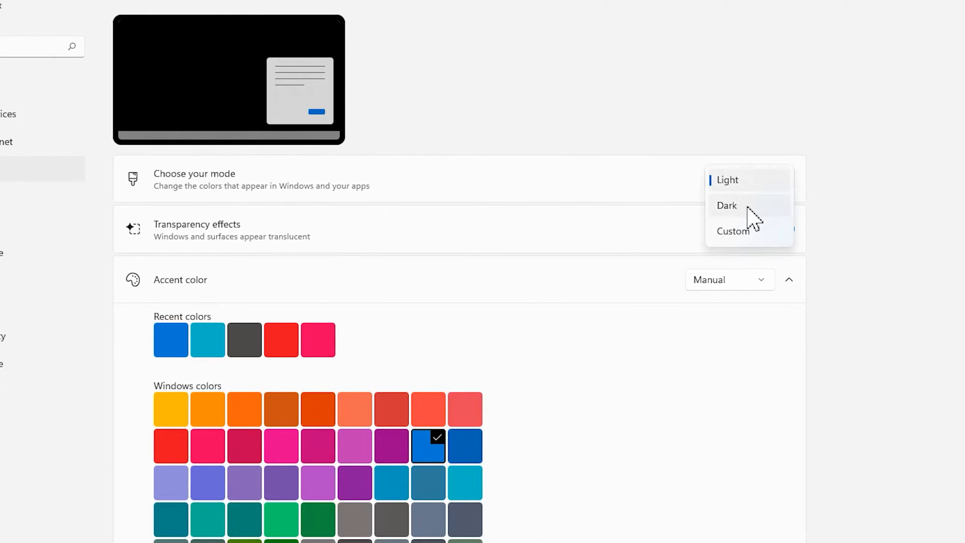
{"action": "left_click", "coordinate": [727, 205]}
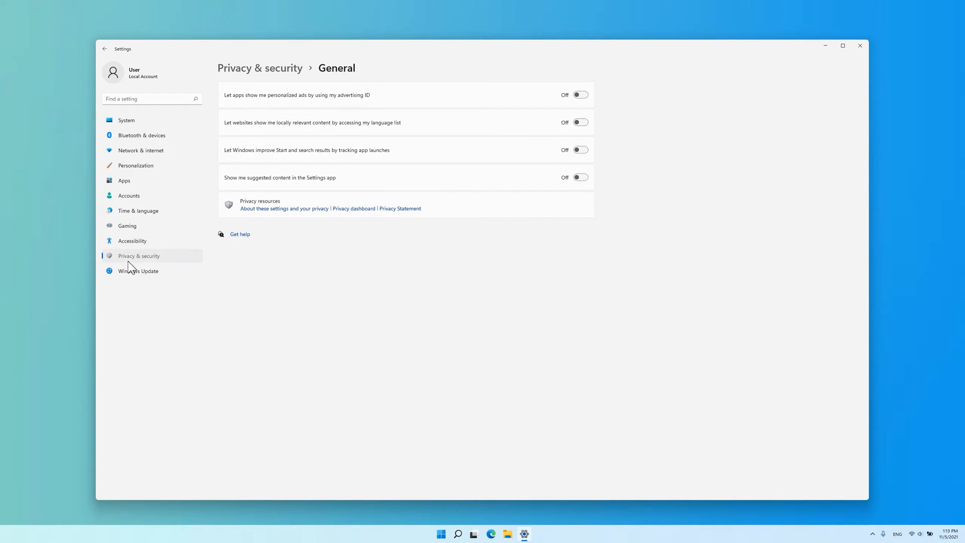
View the Location privacy page with location access off, then close Settings
{"action": "left_click", "coordinate": [105, 49]}
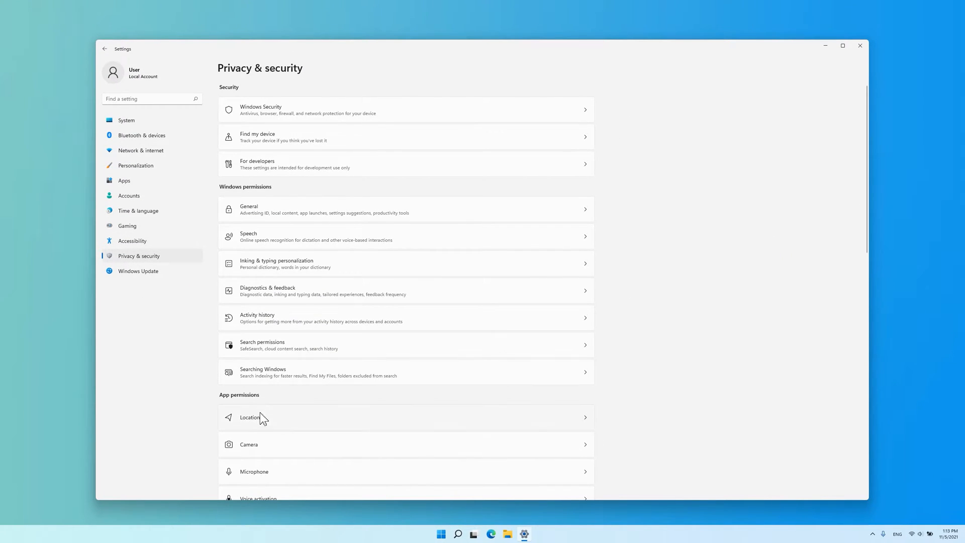
{"action": "left_click", "coordinate": [250, 418]}
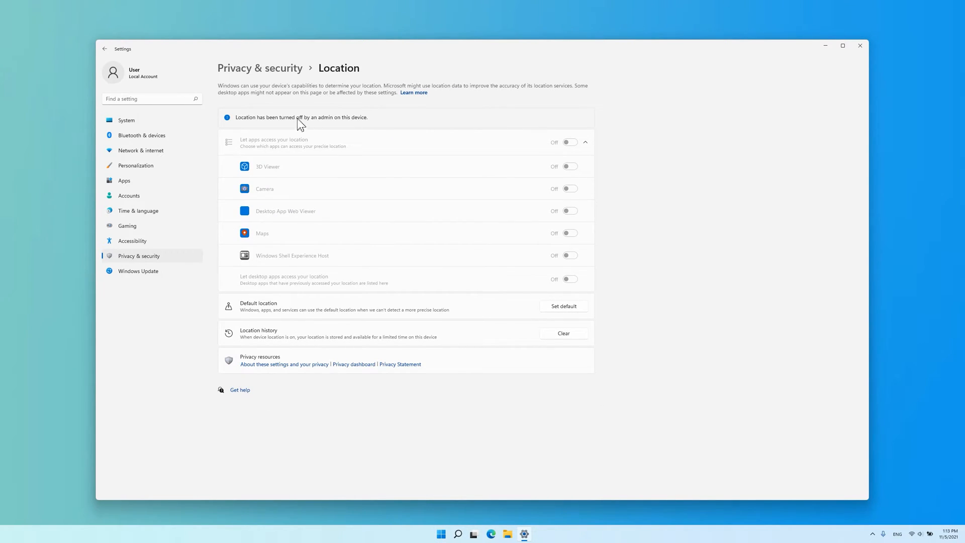
{"action": "left_click", "coordinate": [860, 45]}
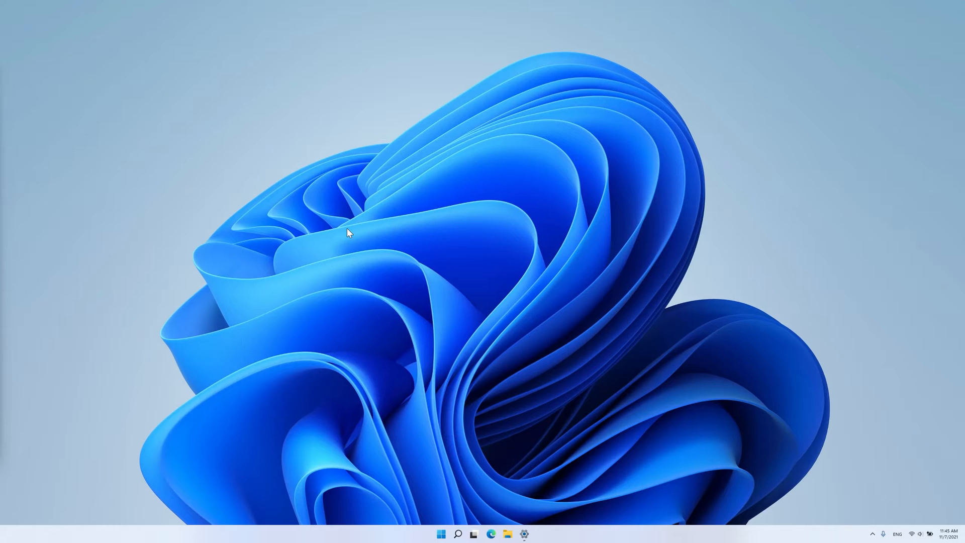
In Mouse Properties > Pointers, select a larger Windows Default pointer scheme
{"action": "key", "text": "Win+I"}
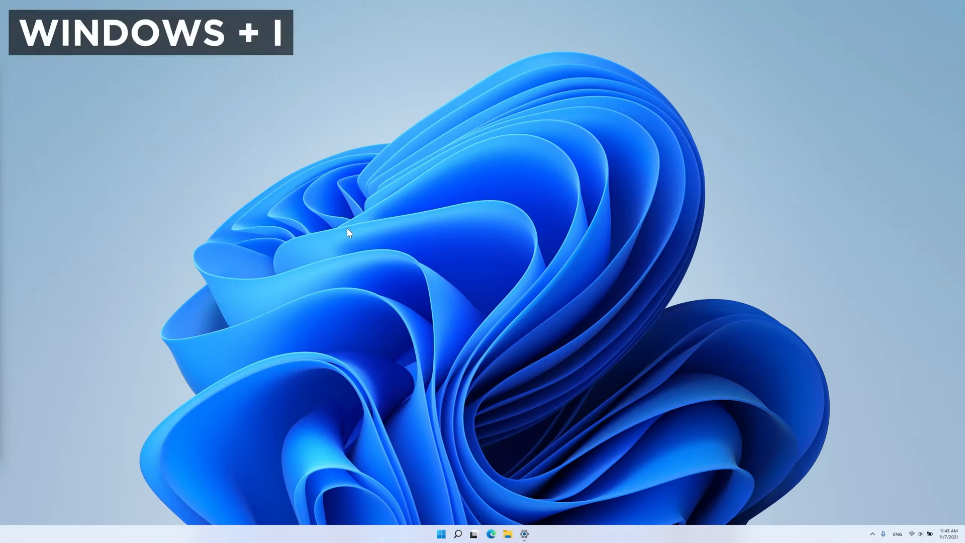
{"action": "key", "text": "Win+I"}
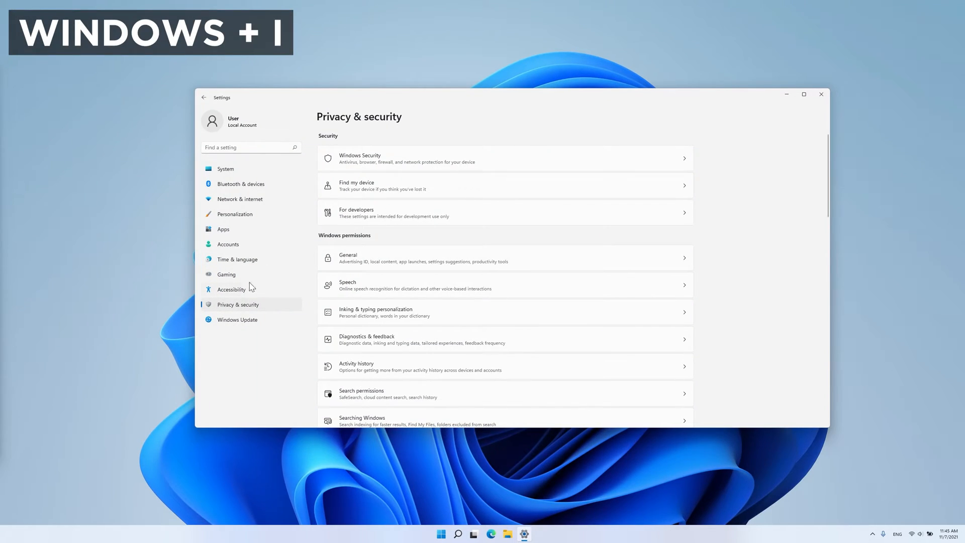
{"action": "left_click", "coordinate": [231, 290]}
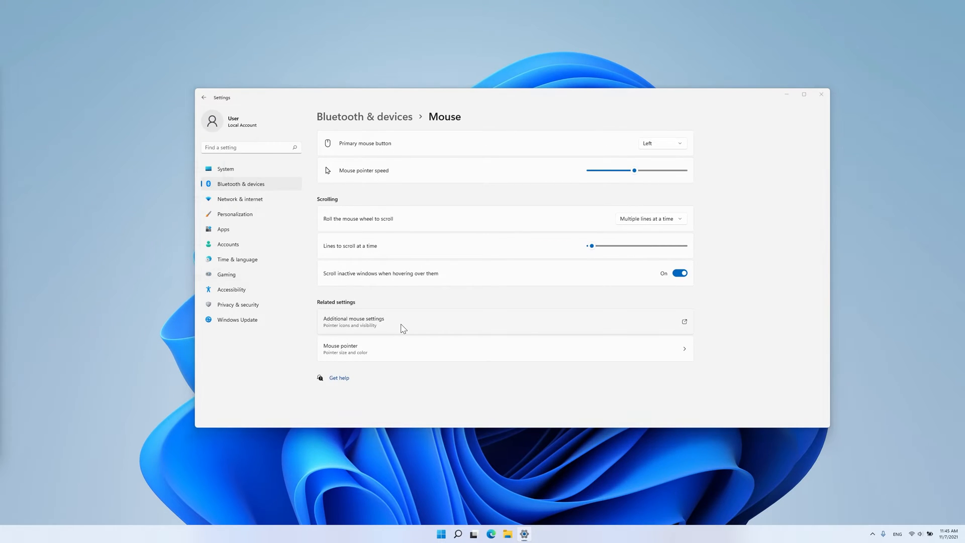
{"action": "left_click", "coordinate": [354, 322]}
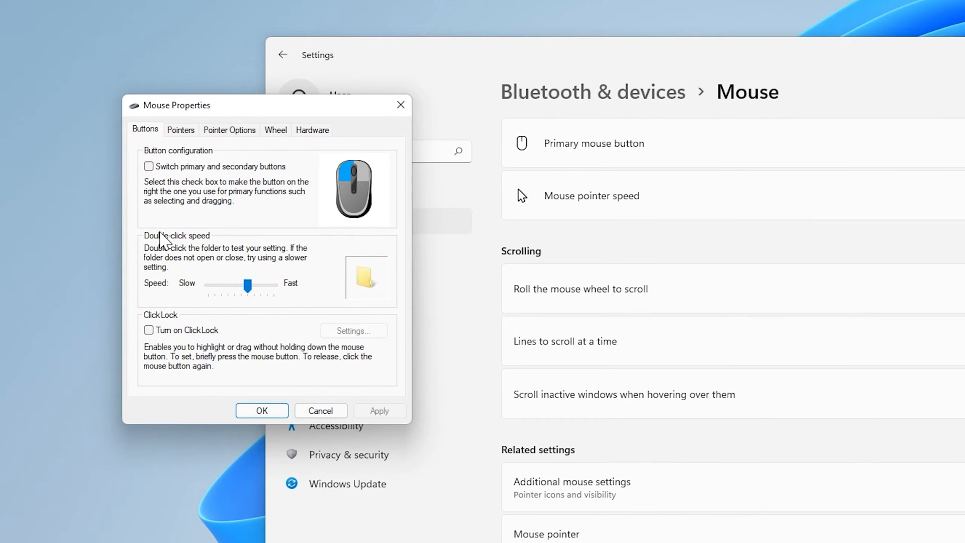
{"action": "left_click", "coordinate": [181, 130]}
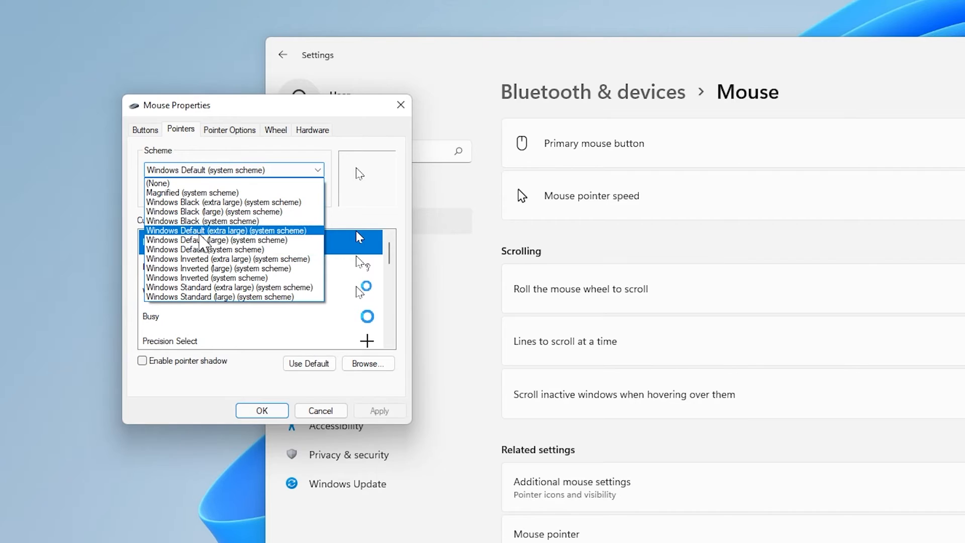
{"action": "left_click", "coordinate": [225, 230]}
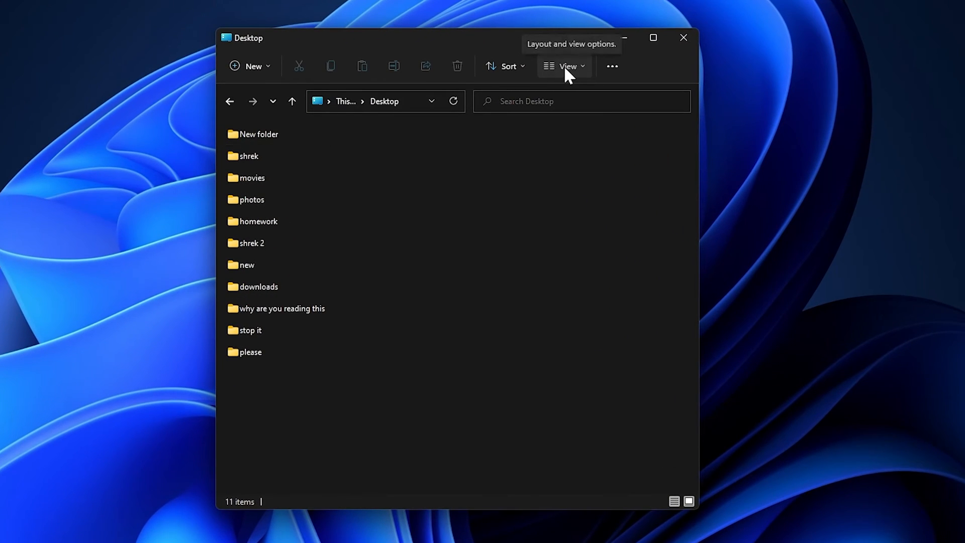
Switch the Desktop folder list to Compact view
{"action": "left_click", "coordinate": [567, 67]}
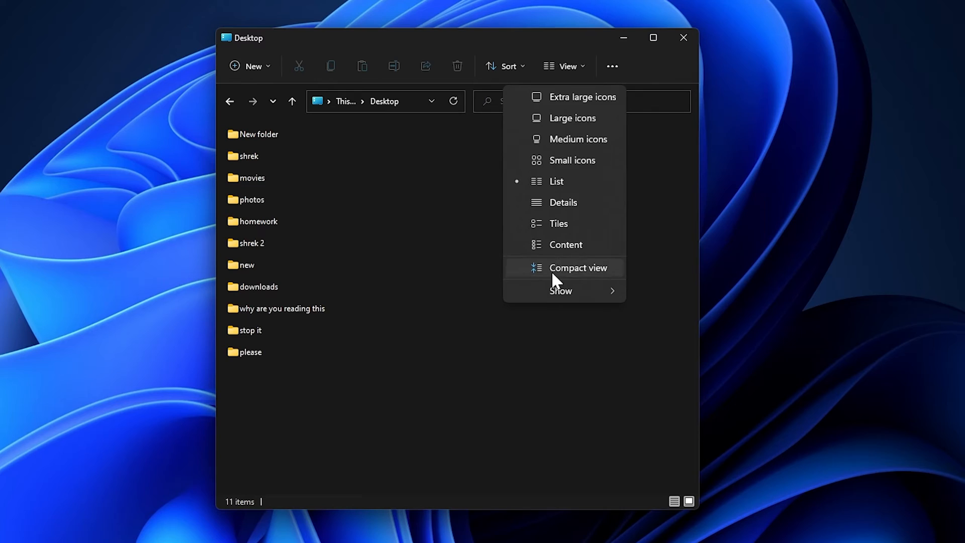
{"action": "left_click", "coordinate": [580, 268]}
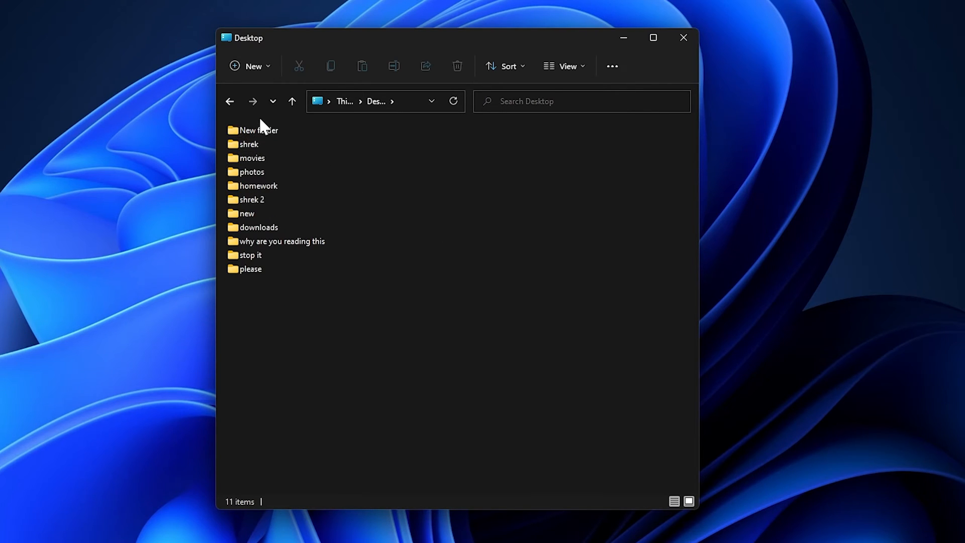
{"action": "mouse_move", "coordinate": [512, 160]}
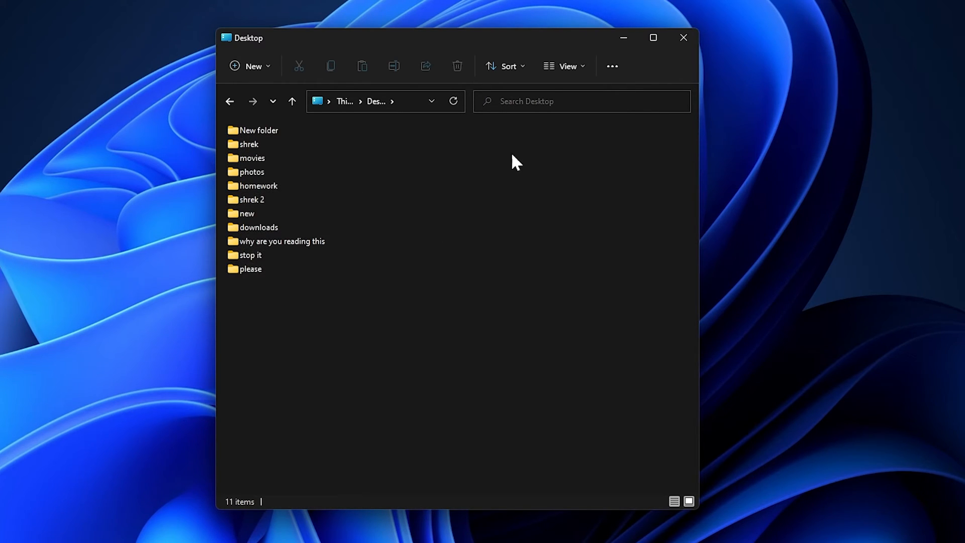
{"action": "left_click", "coordinate": [566, 66]}
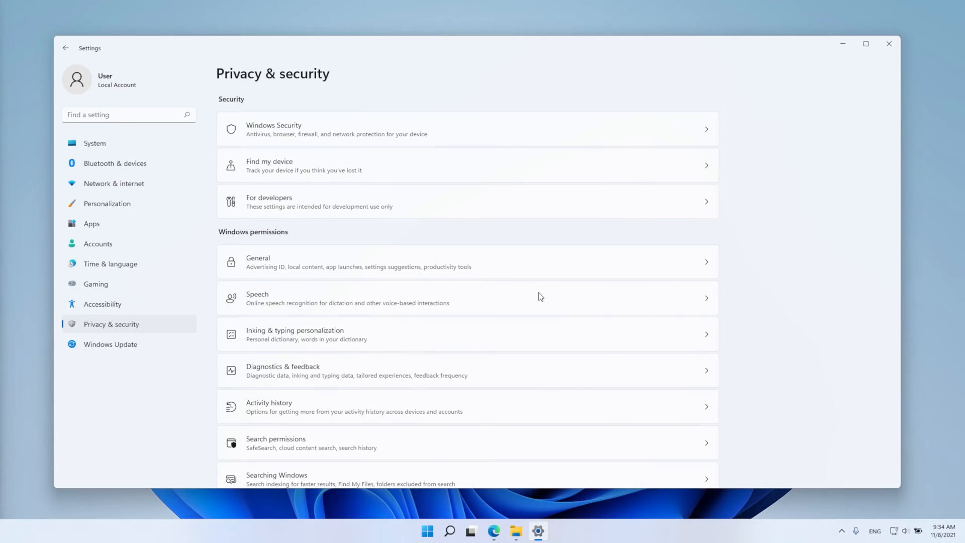
In Personalization > Taskbar behaviors, set Taskbar alignment to Left
{"action": "left_click", "coordinate": [106, 203]}
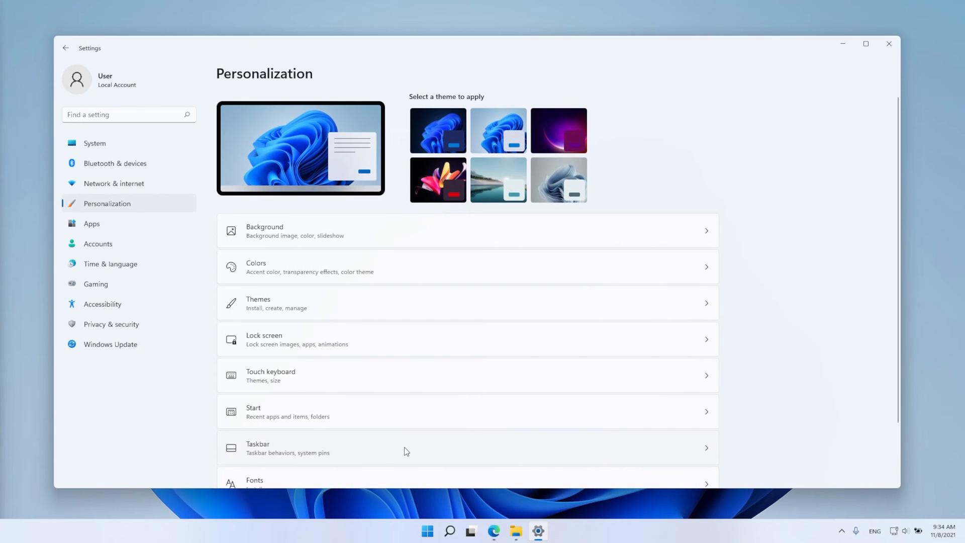
{"action": "left_click", "coordinate": [258, 444]}
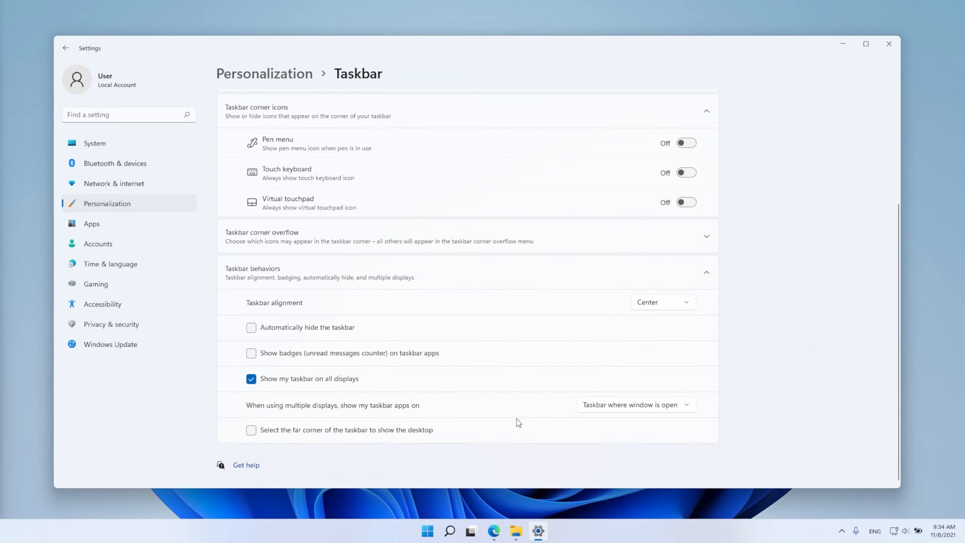
{"action": "left_click", "coordinate": [663, 302]}
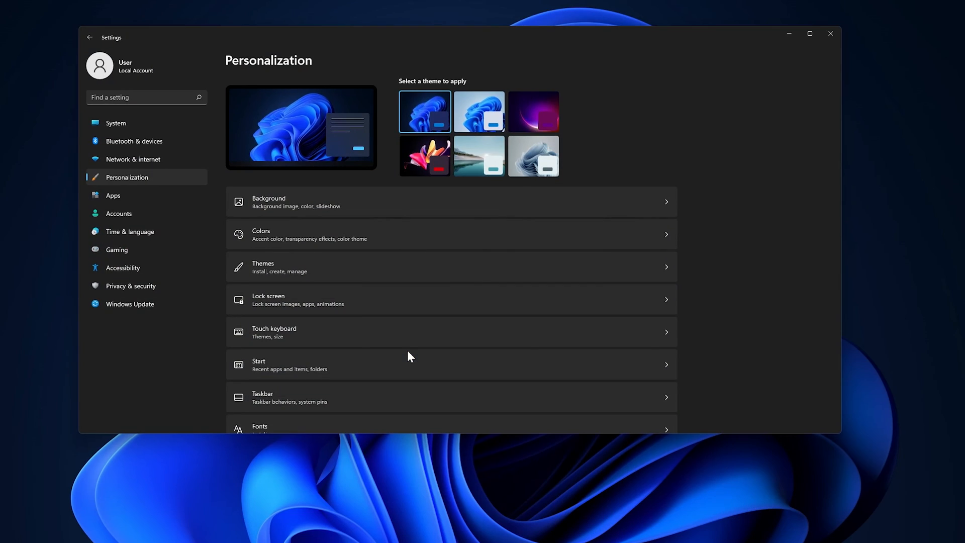
In Apps > Default apps, scroll down to Firefox in the application list
{"action": "left_click", "coordinate": [112, 195]}
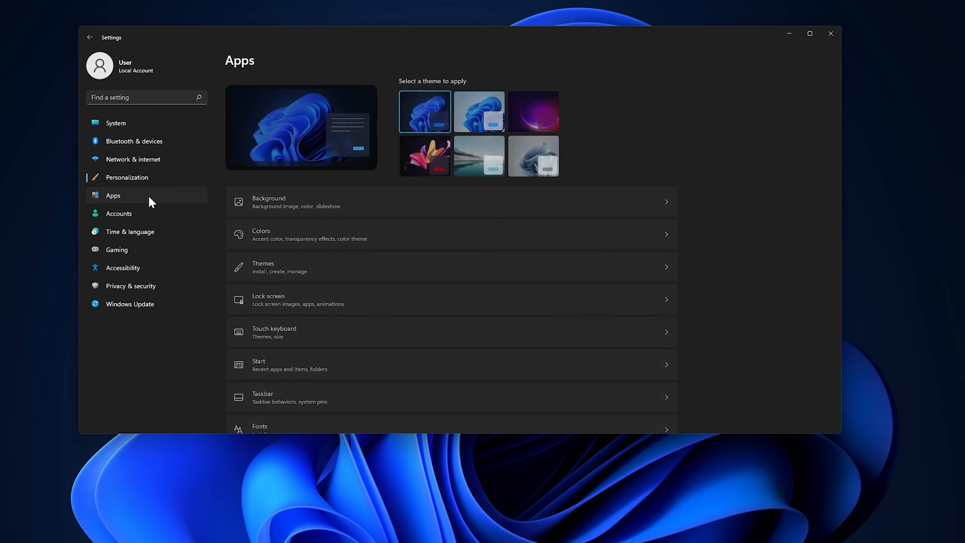
{"action": "left_click", "coordinate": [113, 195]}
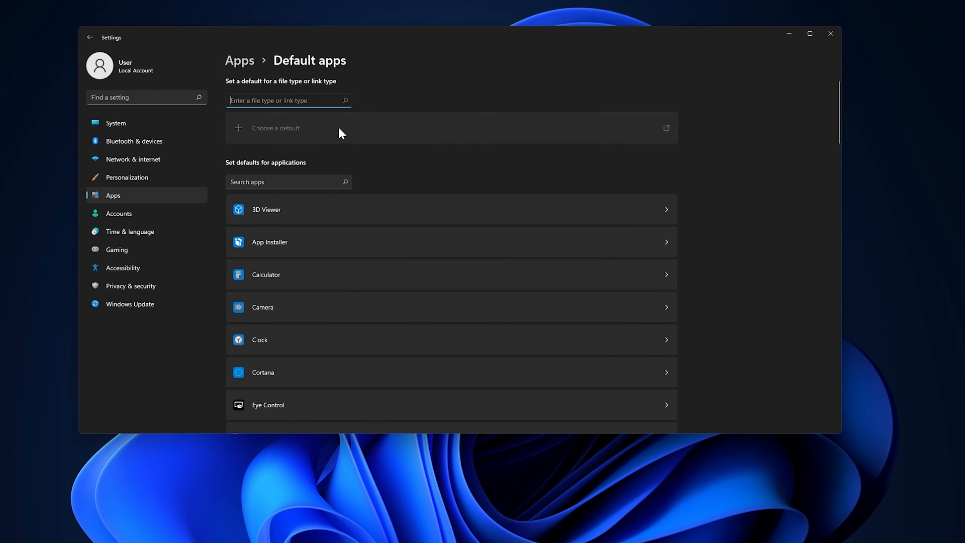
{"action": "scroll", "scroll_direction": "down", "scroll_amount": 3}
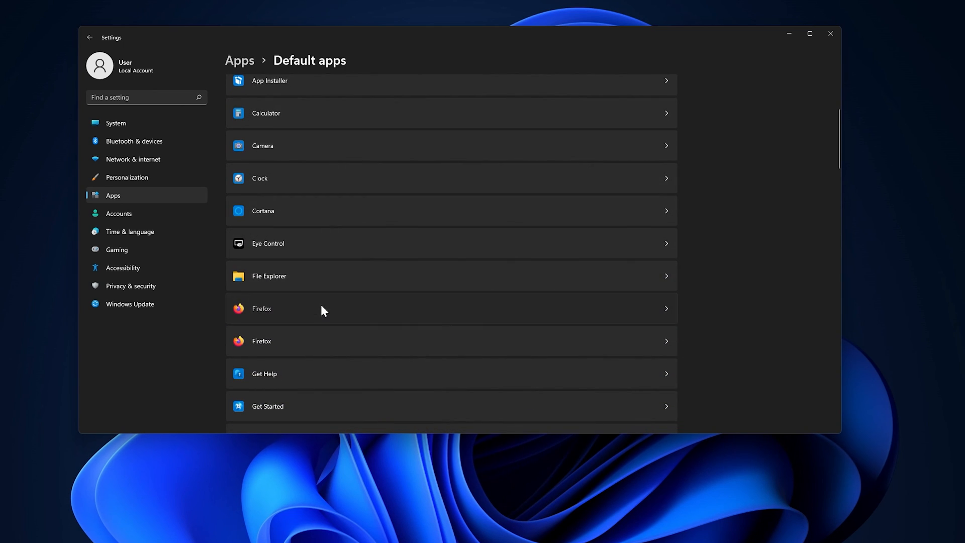